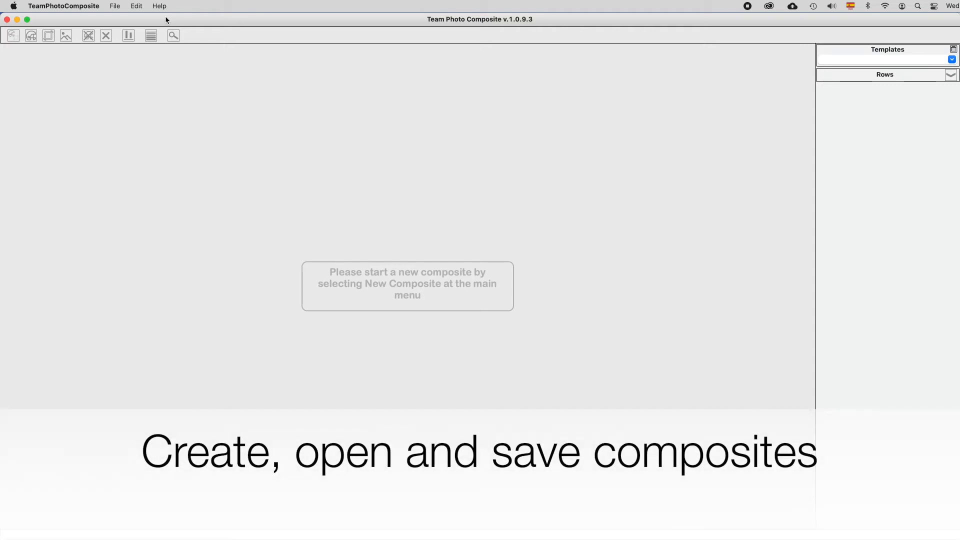
{"action": "mouse_move", "coordinate": [142, 21]}
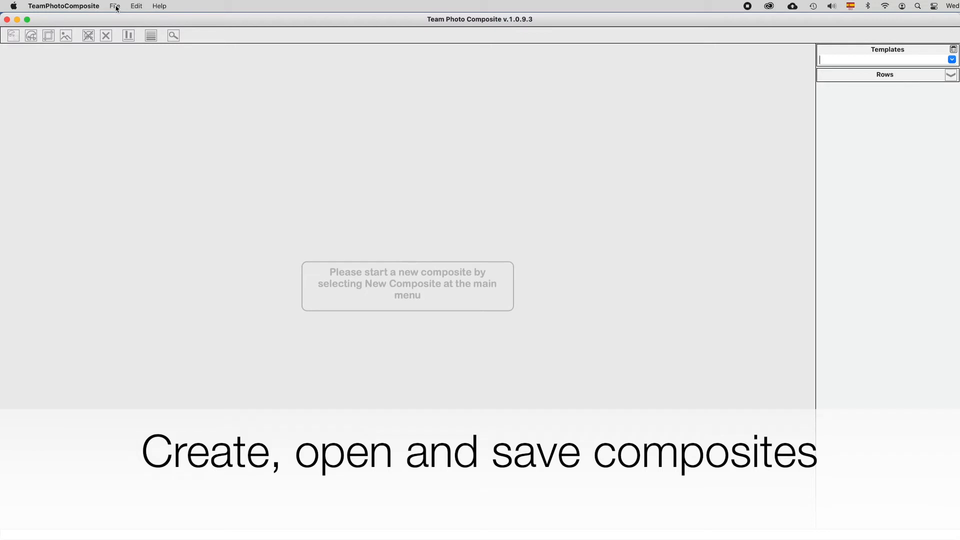
- Begin a new composite named My composite.tpc on the Desktop from the File commands
{"action": "left_click", "coordinate": [114, 6]}
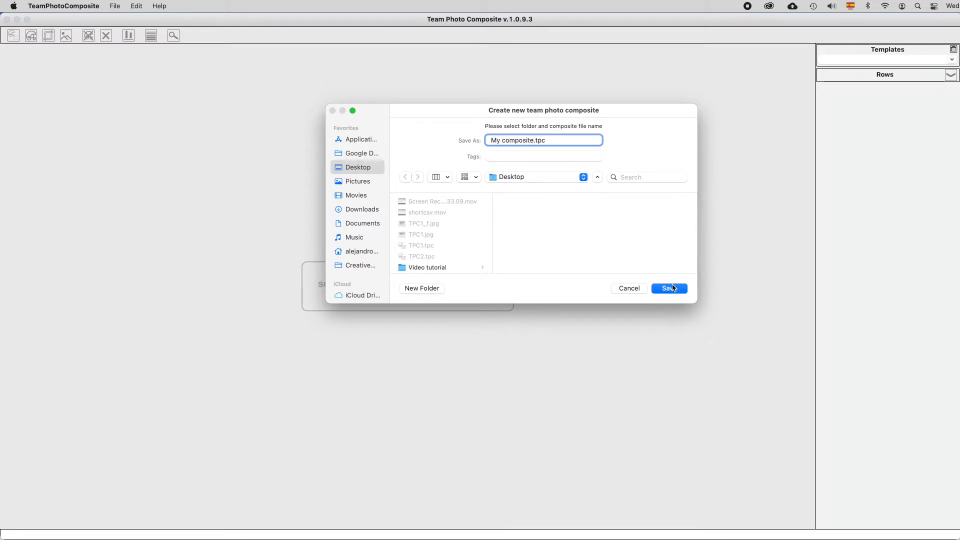
- Save the file and keep the composite at 30 by 20 inches, 300 ppi, units in inches
{"action": "left_click", "coordinate": [669, 288]}
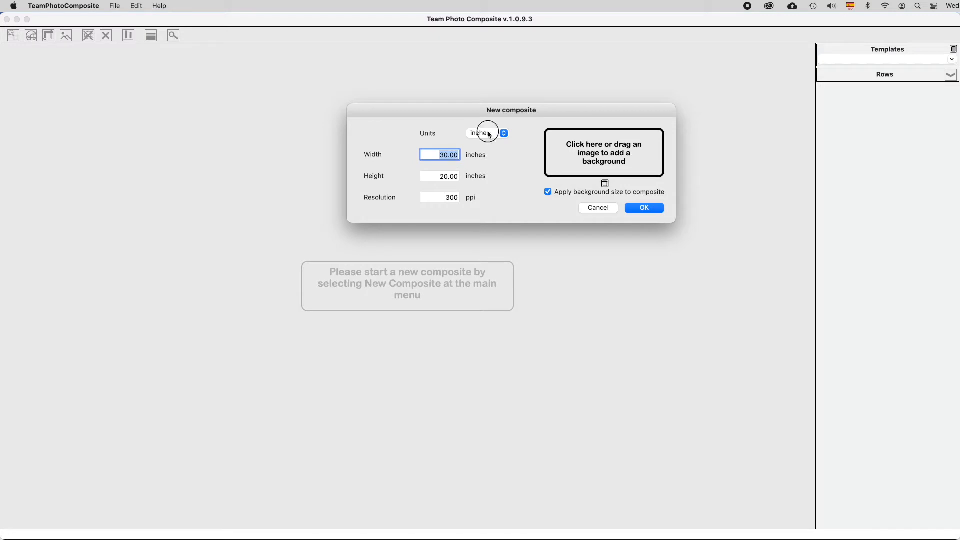
{"action": "left_click", "coordinate": [483, 133]}
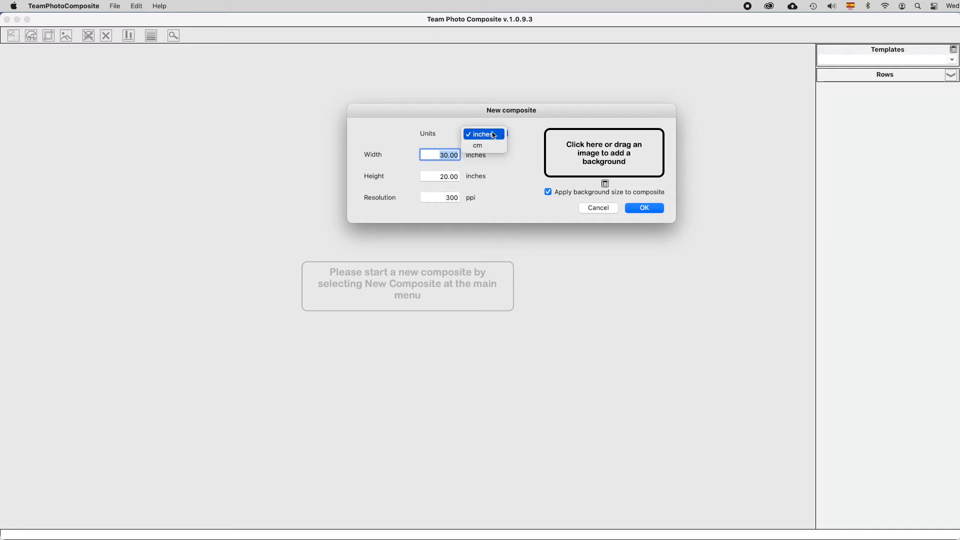
{"action": "left_click", "coordinate": [483, 134]}
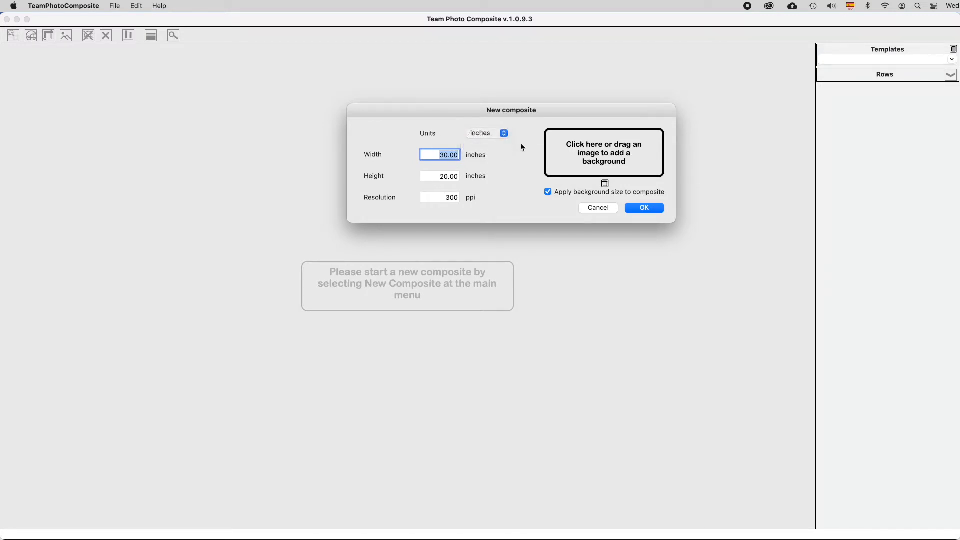
{"action": "mouse_move", "coordinate": [444, 208]}
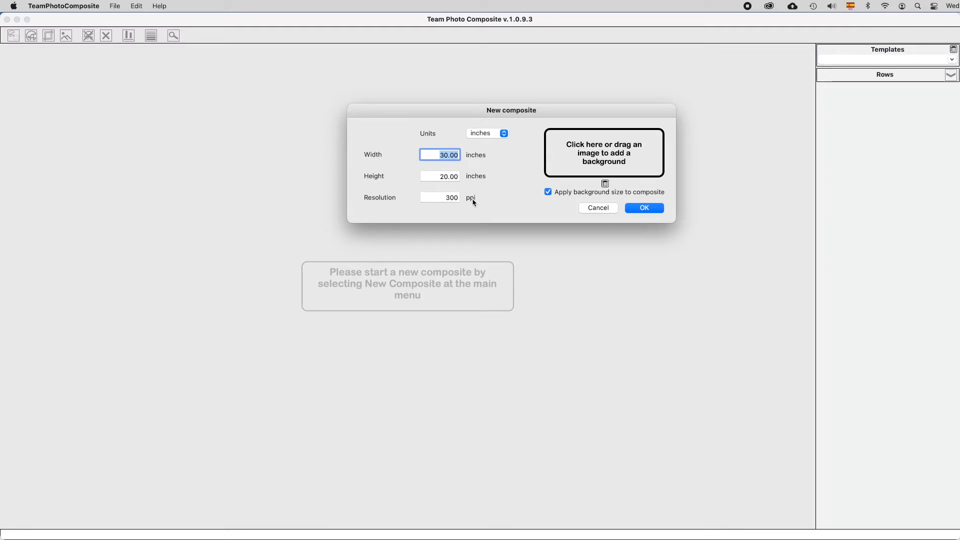
- Drag back_stadium_op.jpg from Finder's background folder onto the composite background area
{"action": "left_click", "coordinate": [603, 152]}
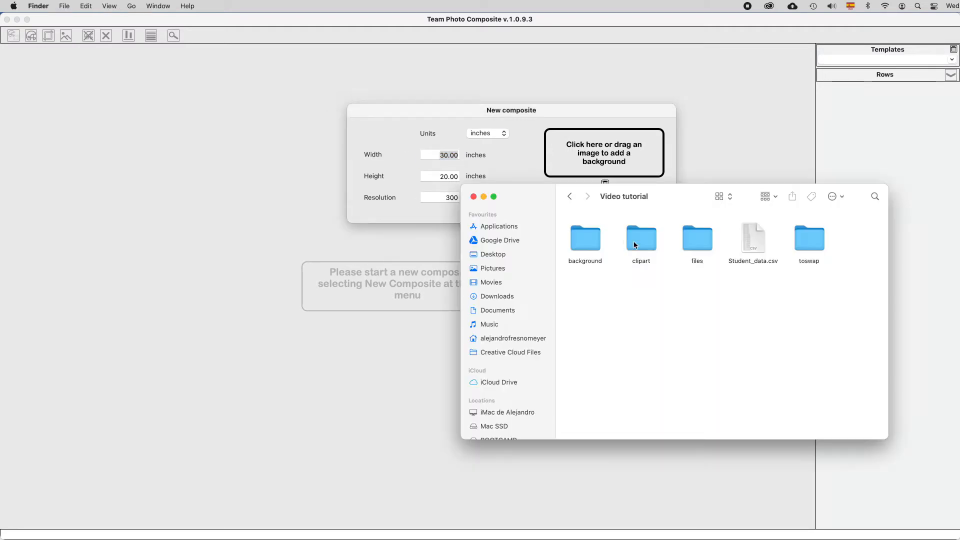
{"action": "double_click", "coordinate": [584, 239]}
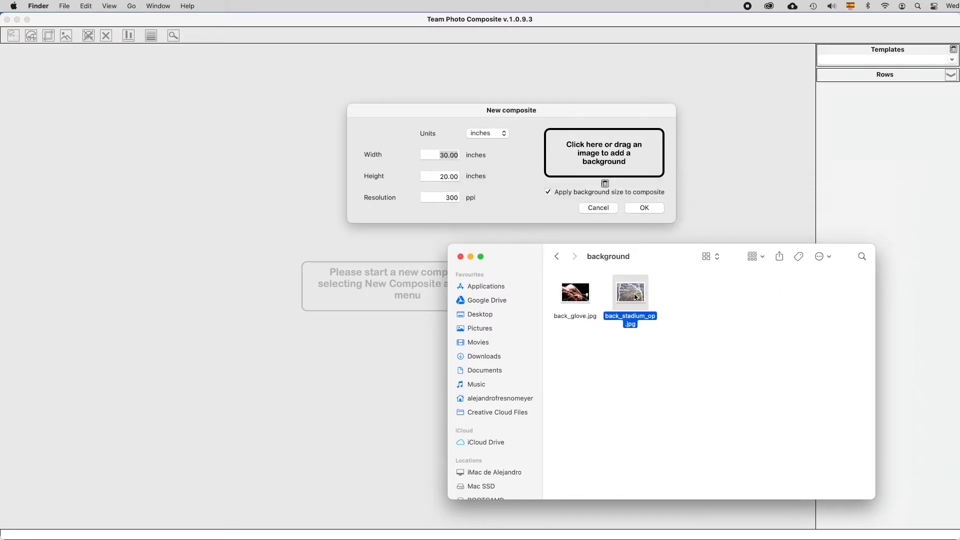
{"action": "left_click_drag", "start_coordinate": [629, 293], "coordinate": [629, 153]}
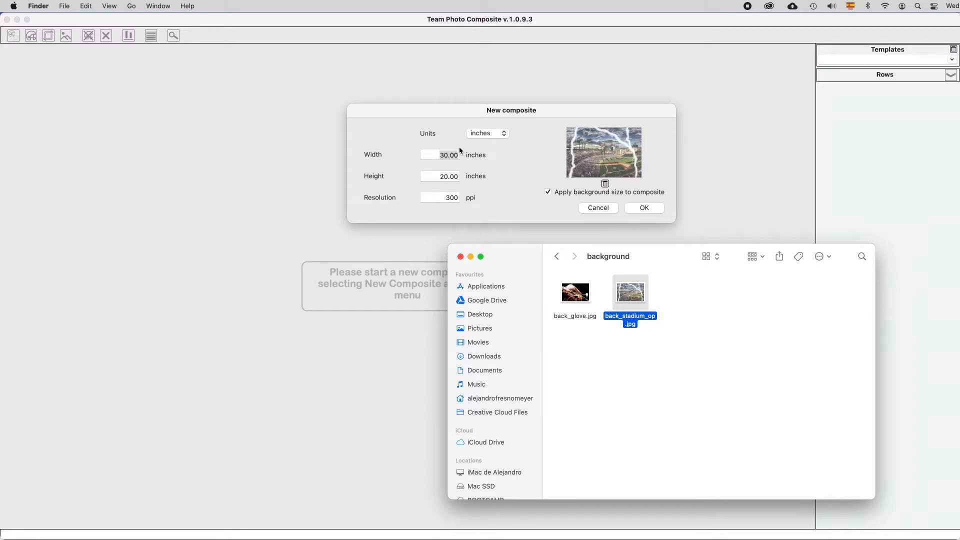
{"action": "mouse_move", "coordinate": [620, 170]}
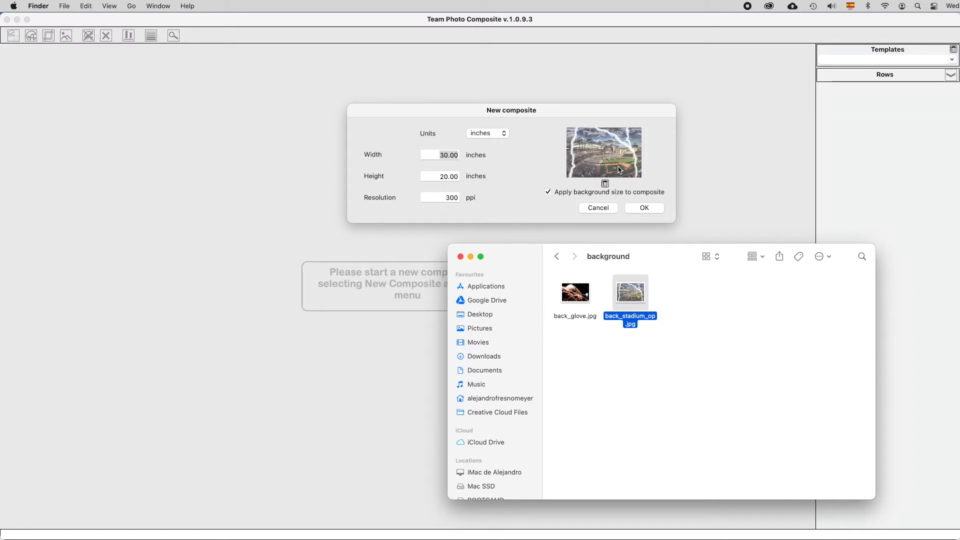
{"action": "mouse_move", "coordinate": [605, 161]}
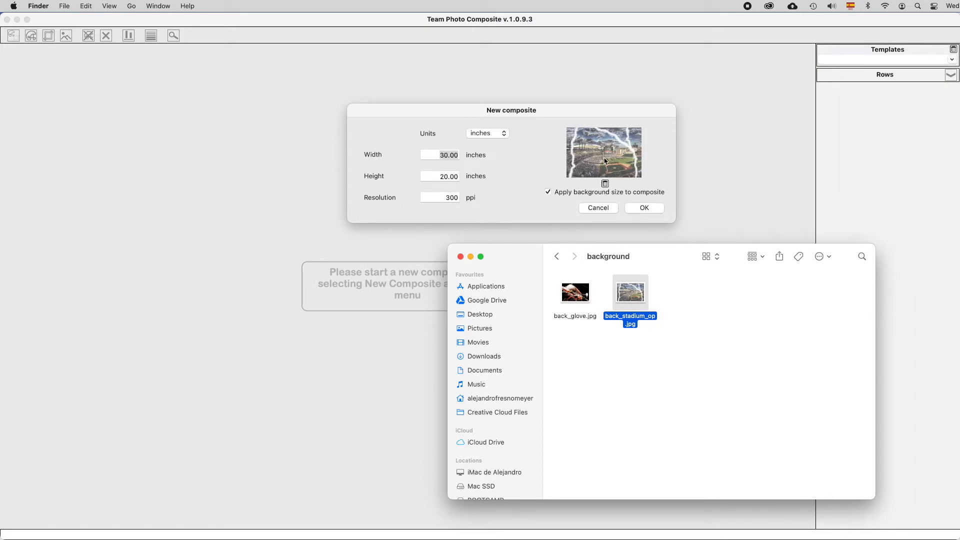
{"action": "mouse_move", "coordinate": [552, 213]}
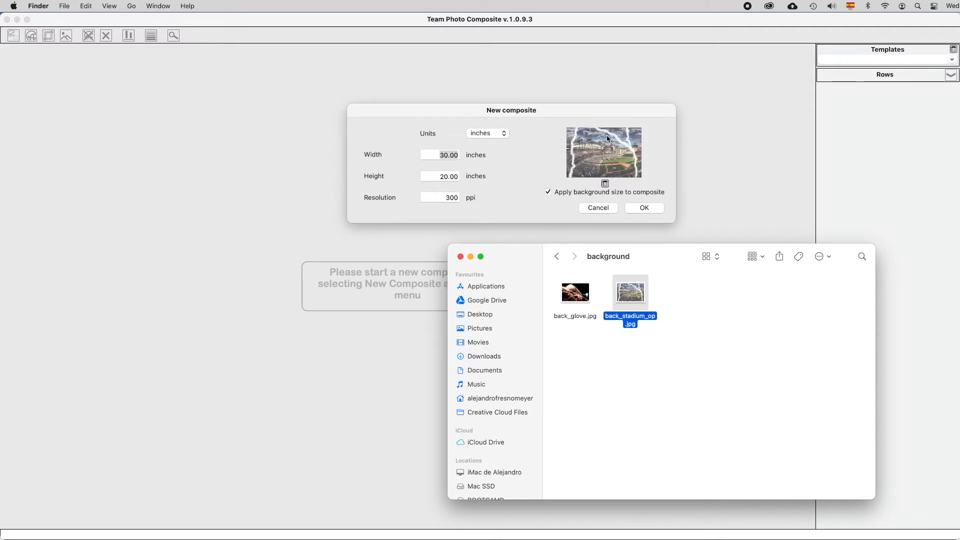
{"action": "mouse_move", "coordinate": [623, 158]}
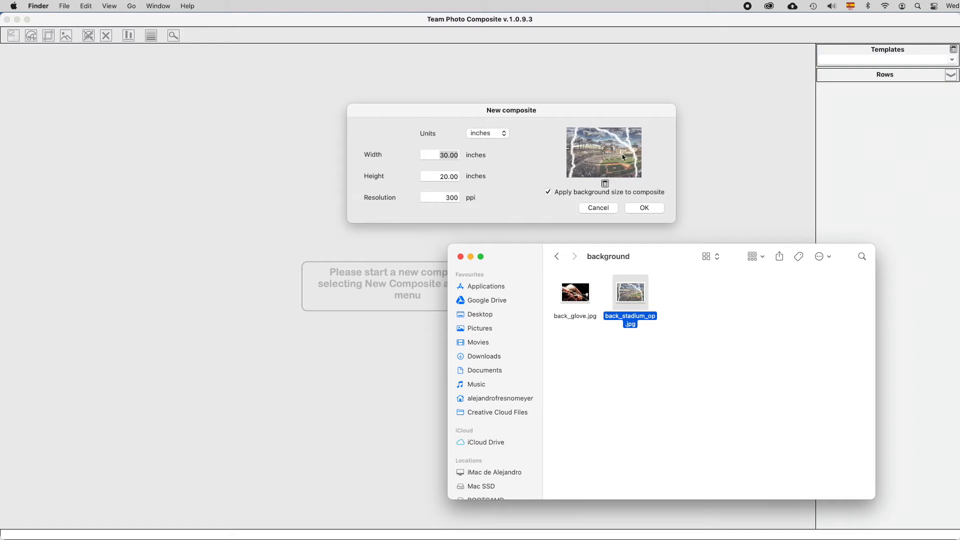
- Drop the stadium image onto the background box and confirm with OK to create My composite
{"action": "left_click", "coordinate": [440, 155]}
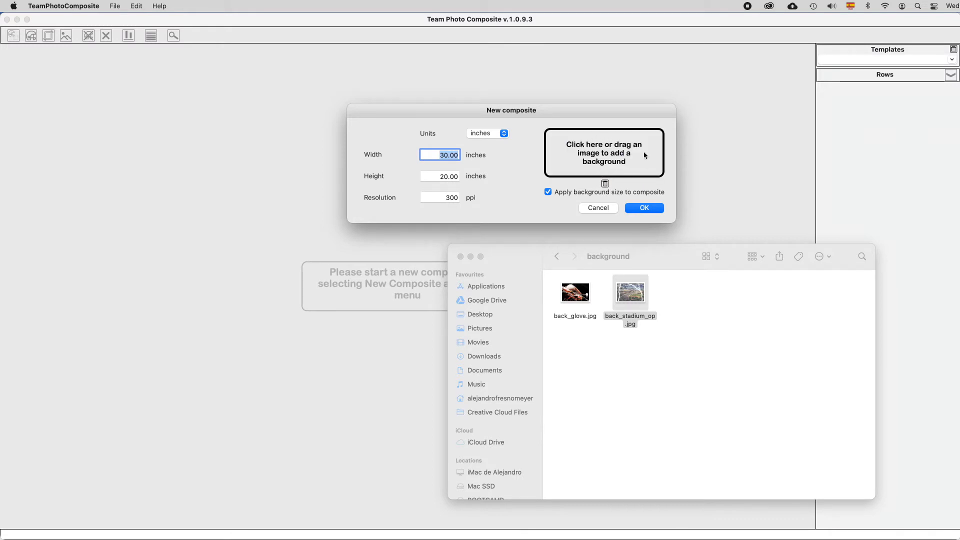
{"action": "mouse_move", "coordinate": [644, 208]}
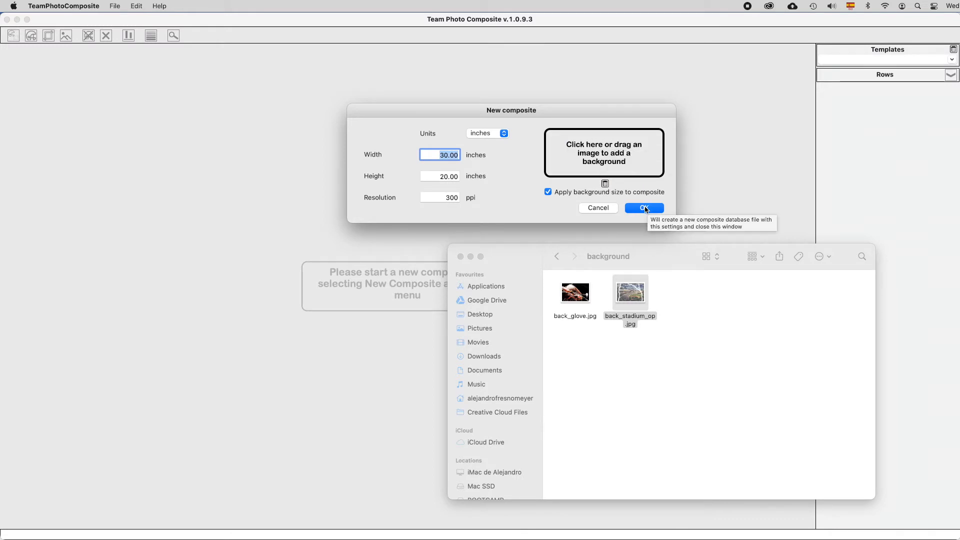
{"action": "left_click_drag", "start_coordinate": [631, 290], "coordinate": [605, 161]}
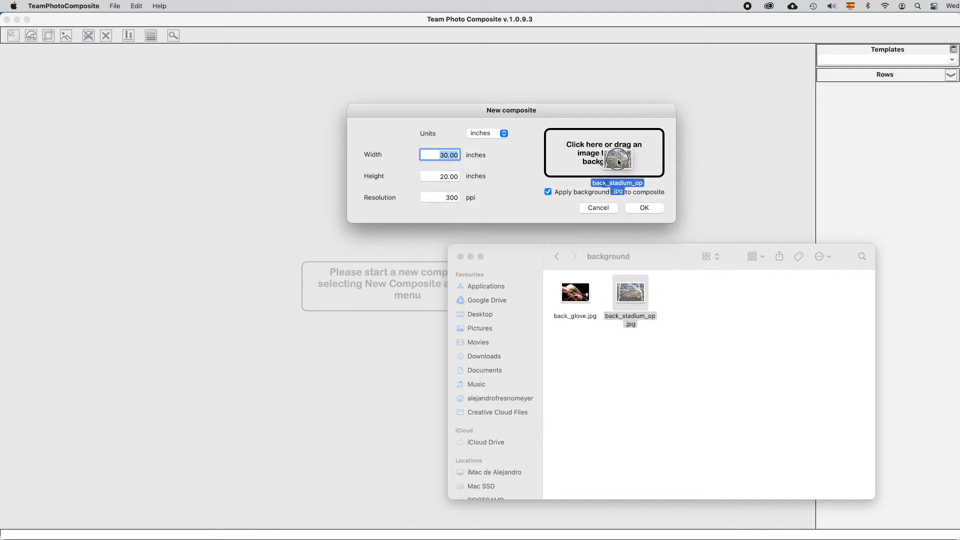
{"action": "left_click", "coordinate": [643, 208]}
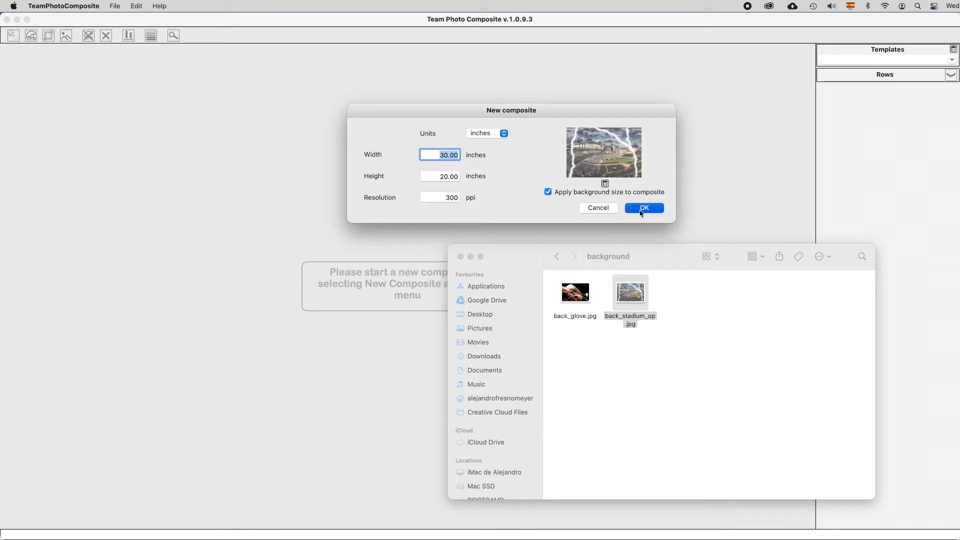
{"action": "left_click", "coordinate": [644, 208]}
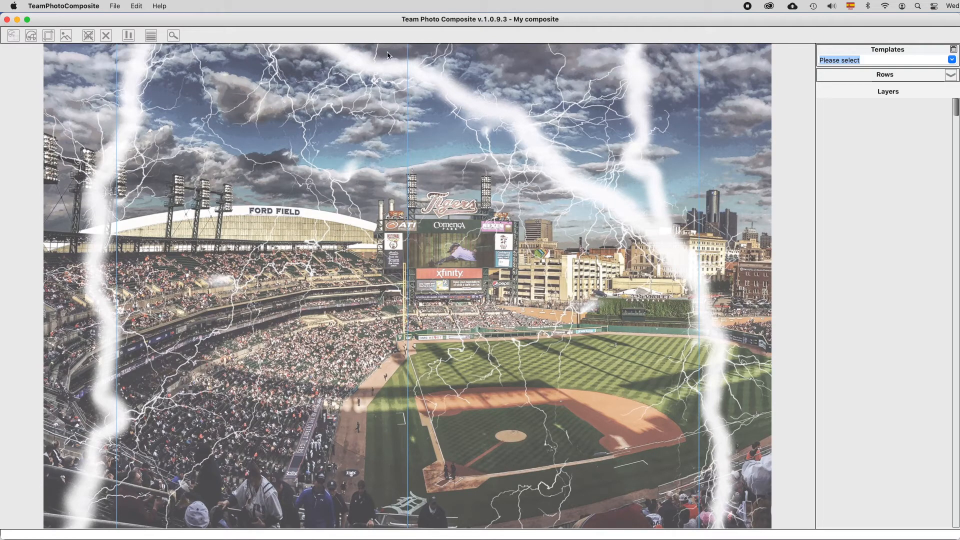
{"action": "mouse_move", "coordinate": [388, 347]}
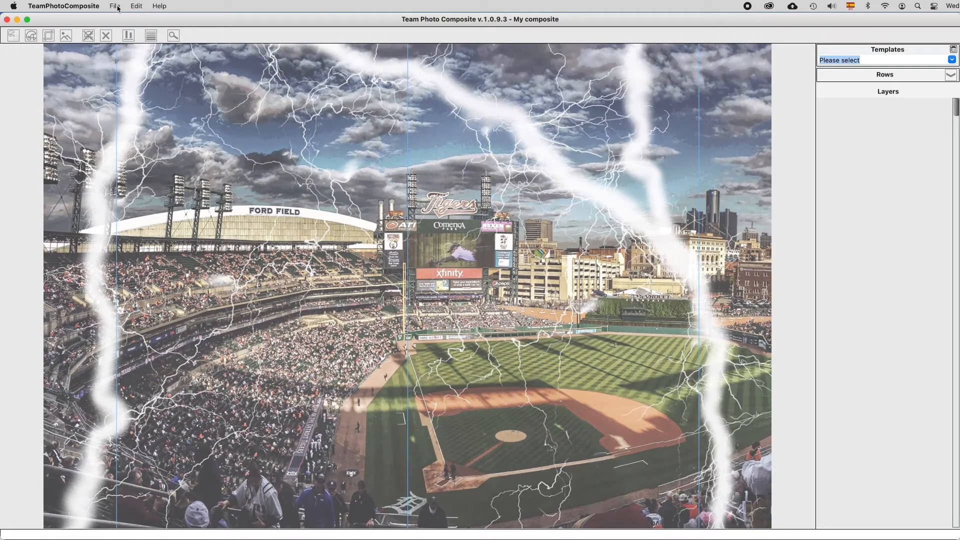
- Show the File menu over the My composite document
{"action": "left_click", "coordinate": [114, 6]}
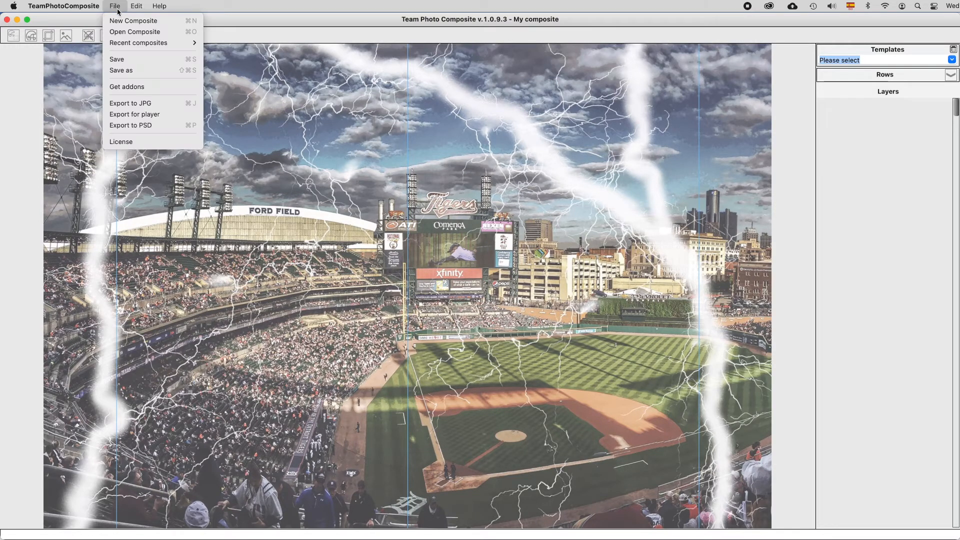
- Open TPC2.tpc from the Desktop, showing the Warriors hockey composite, then list Recent composites
{"action": "left_click", "coordinate": [135, 32]}
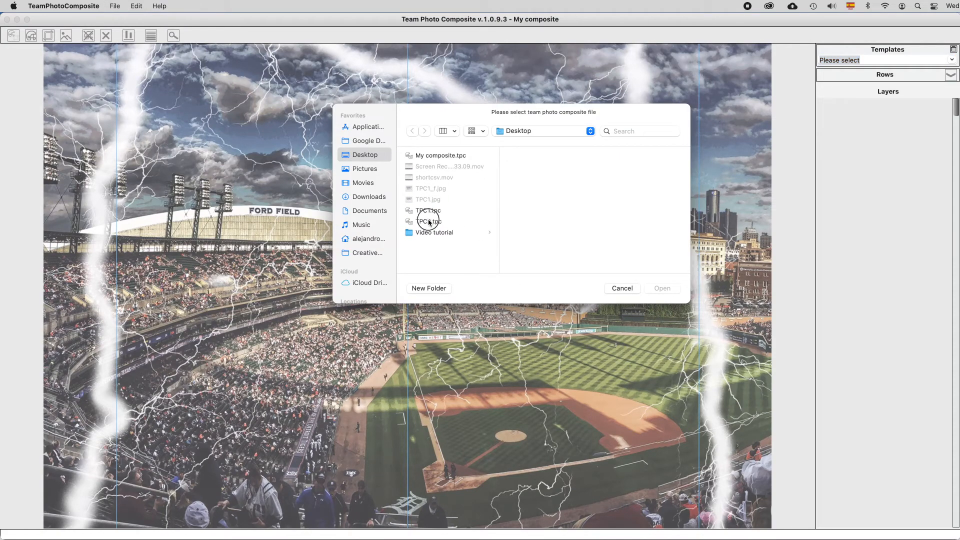
{"action": "left_click", "coordinate": [430, 221]}
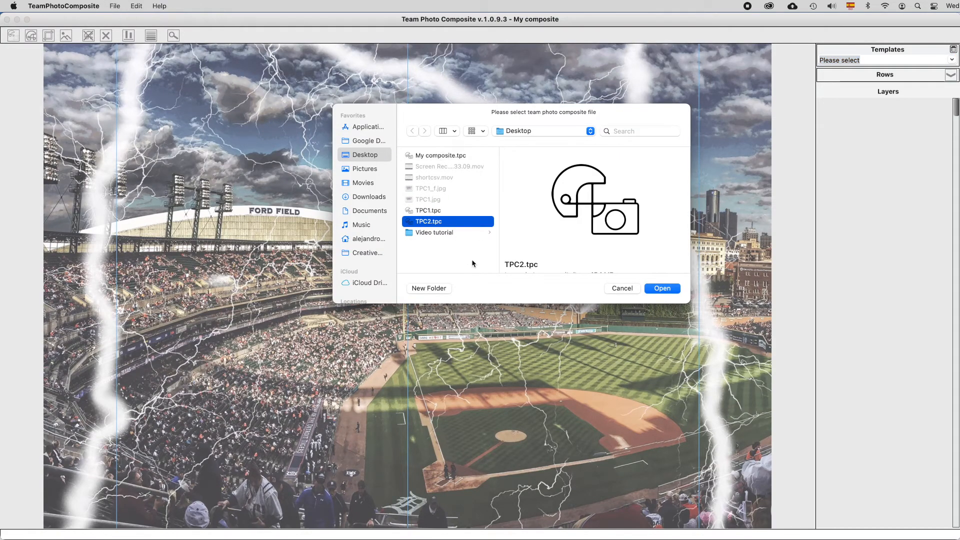
{"action": "mouse_move", "coordinate": [470, 197]}
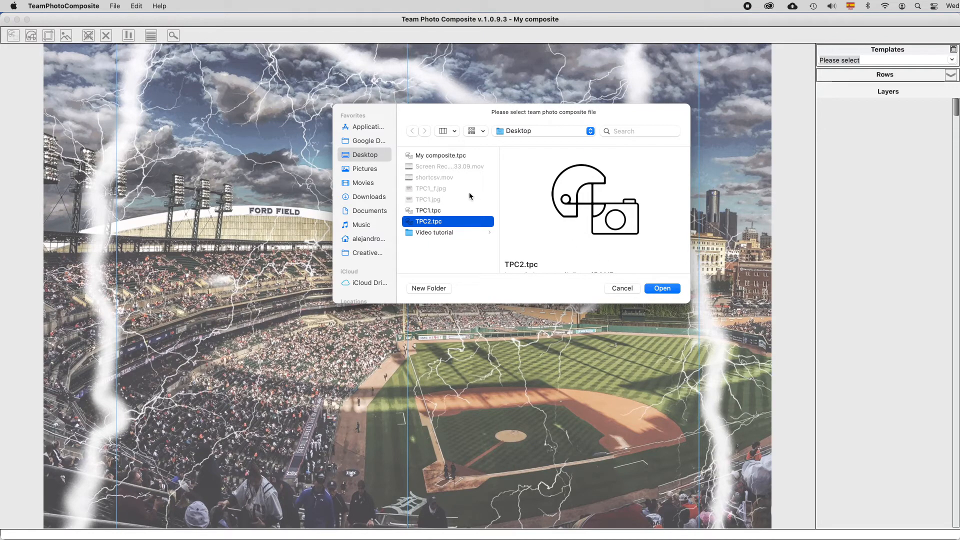
{"action": "mouse_move", "coordinate": [593, 274]}
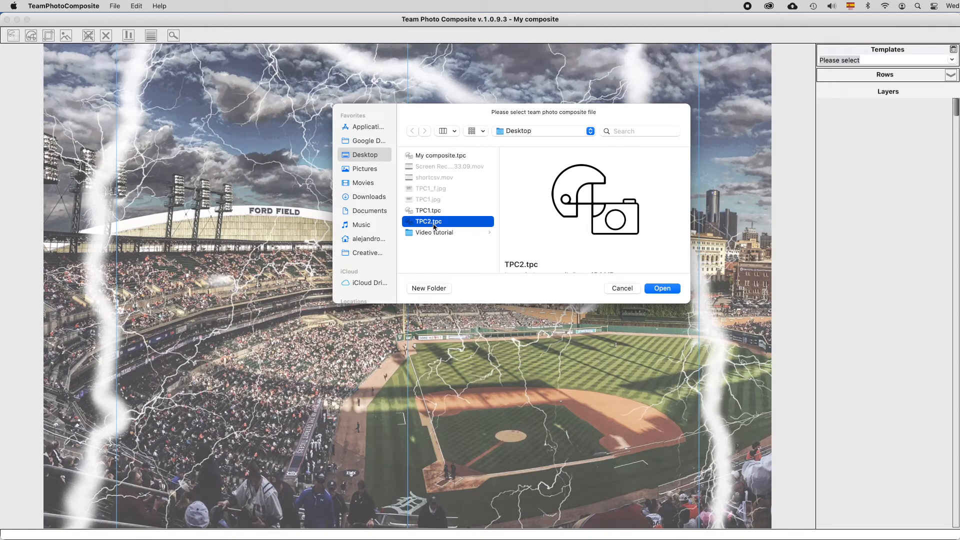
{"action": "left_click", "coordinate": [661, 288]}
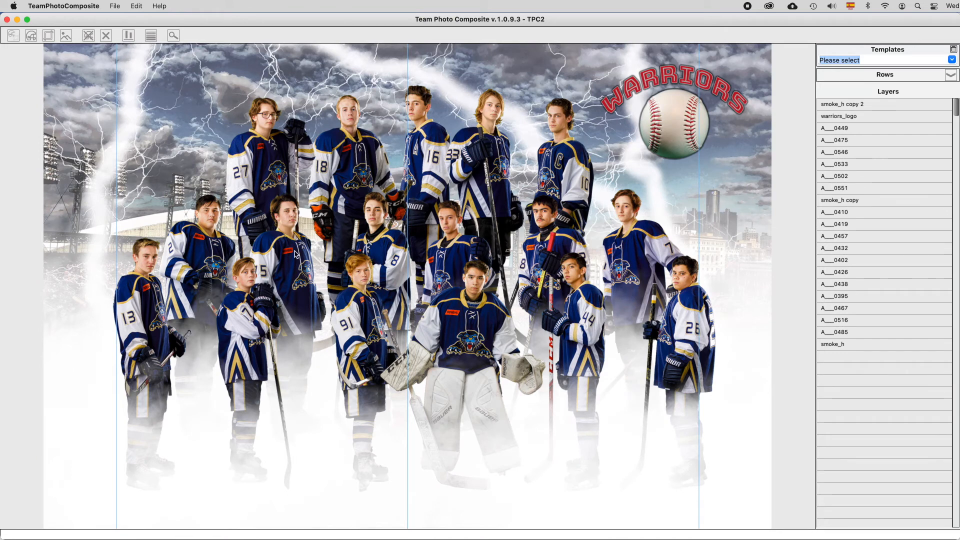
{"action": "left_click", "coordinate": [114, 6]}
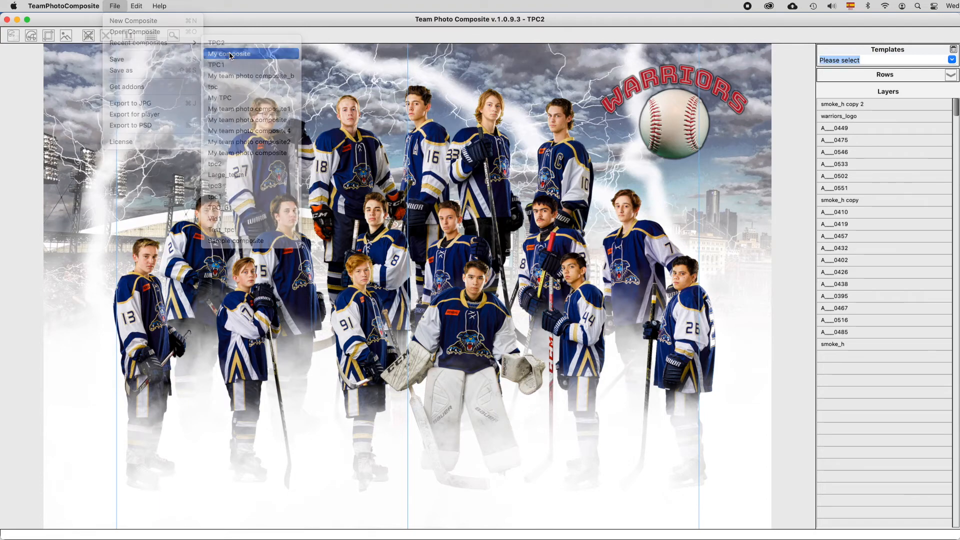
- Reopen My composite from Recents, then open TPC1.tpc from the Desktop in Finder
{"action": "left_click", "coordinate": [228, 54]}
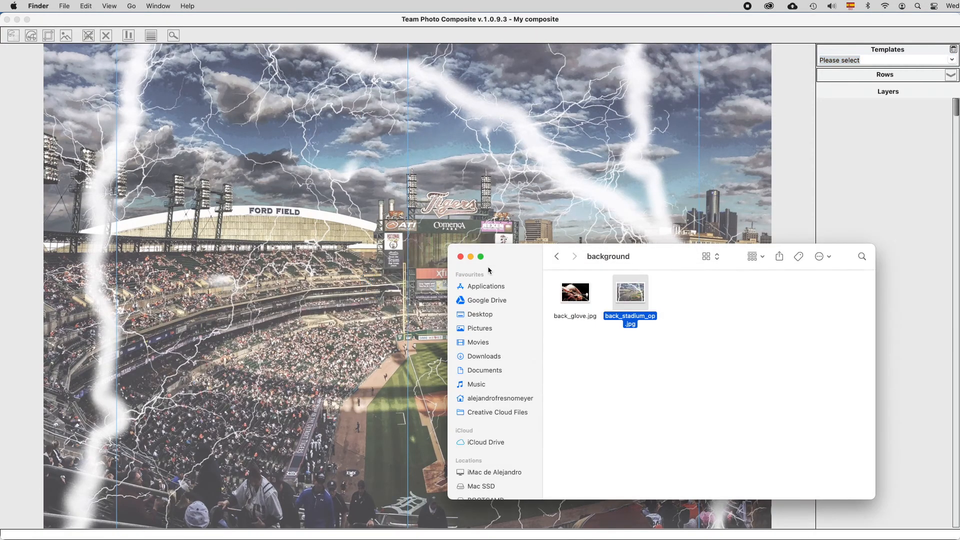
{"action": "left_click", "coordinate": [556, 257]}
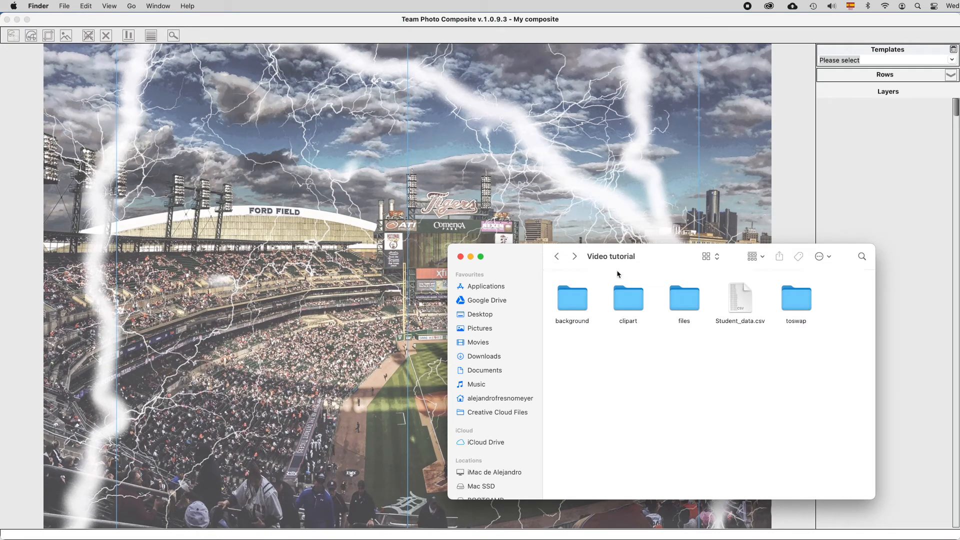
{"action": "left_click", "coordinate": [480, 314]}
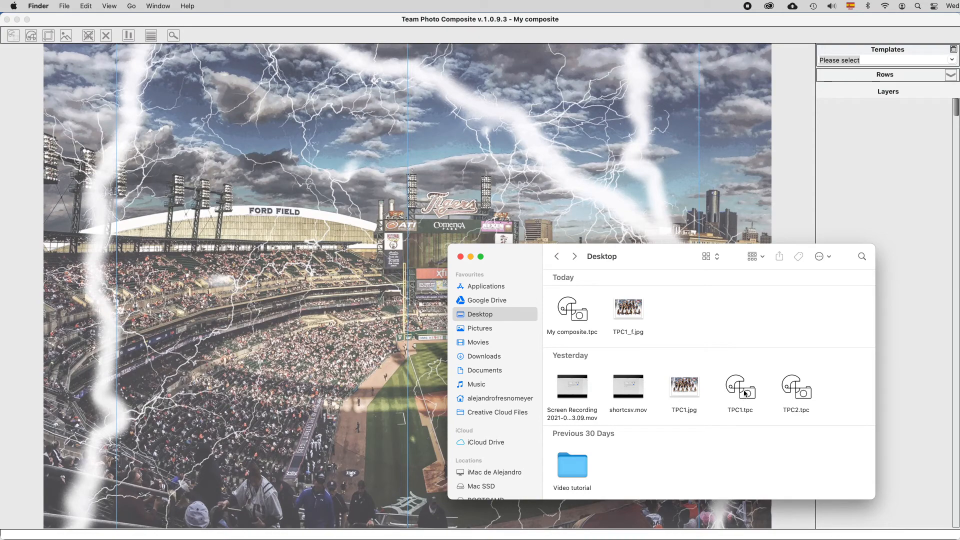
{"action": "double_click", "coordinate": [740, 387]}
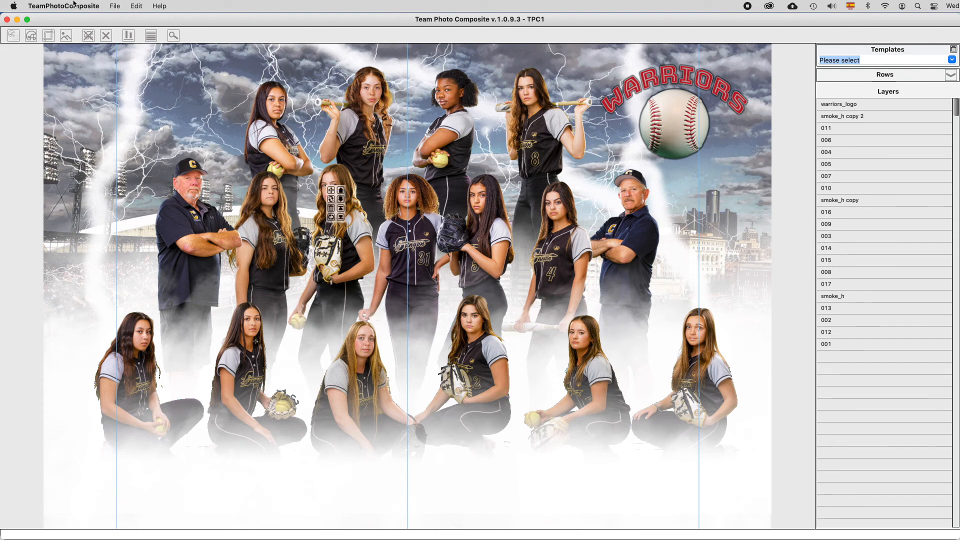
{"action": "left_click", "coordinate": [114, 6]}
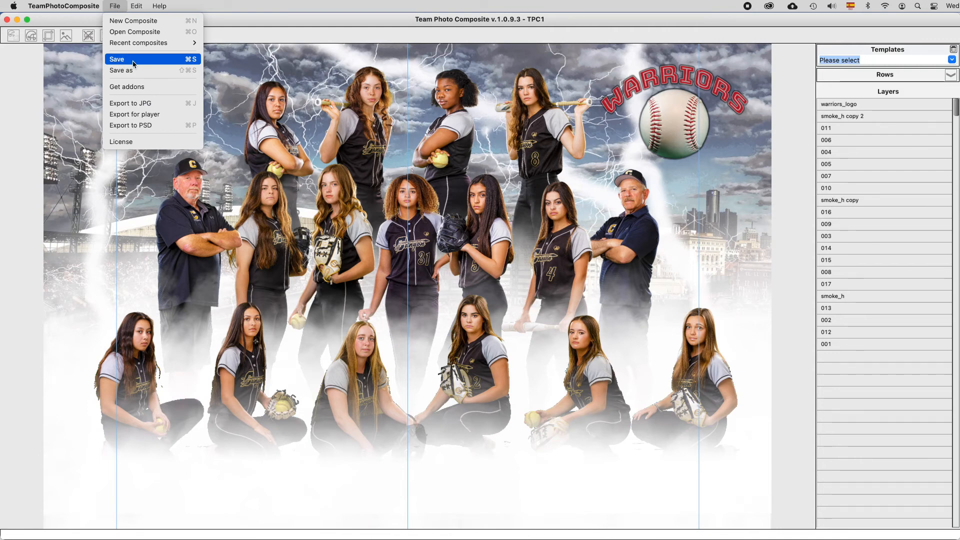
{"action": "mouse_move", "coordinate": [121, 70]}
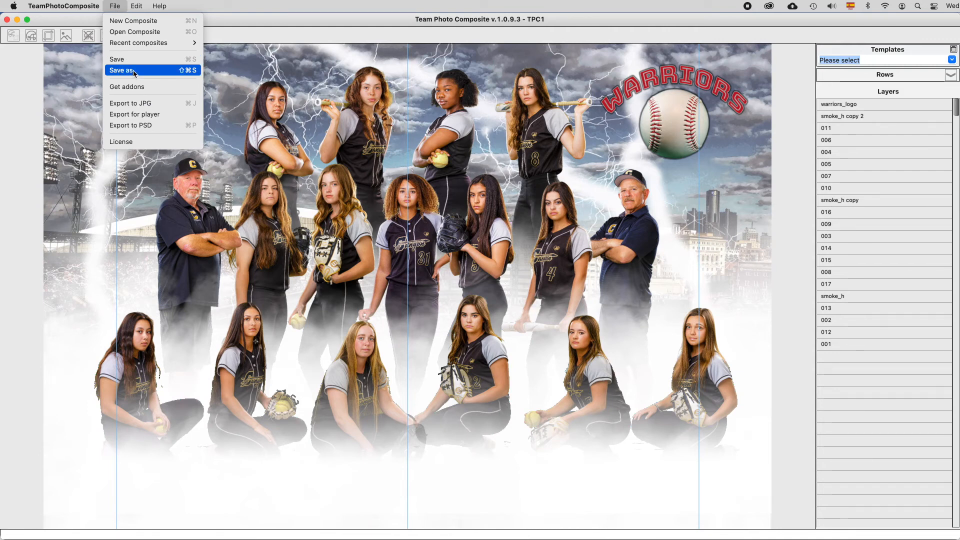
- Save the softball composite as TPC3.tpc on the Desktop via Save as
{"action": "left_click", "coordinate": [121, 70]}
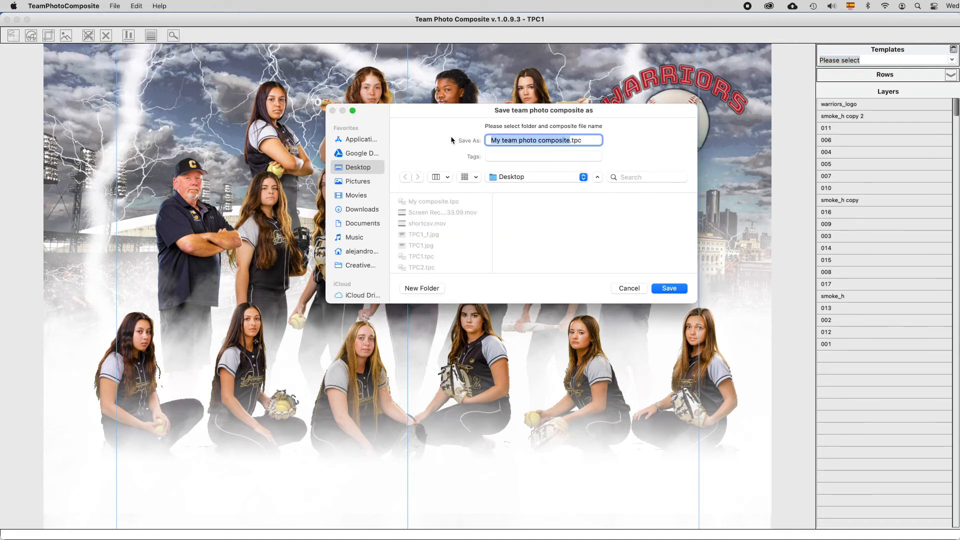
{"action": "type", "text": "TPC3.tpc"}
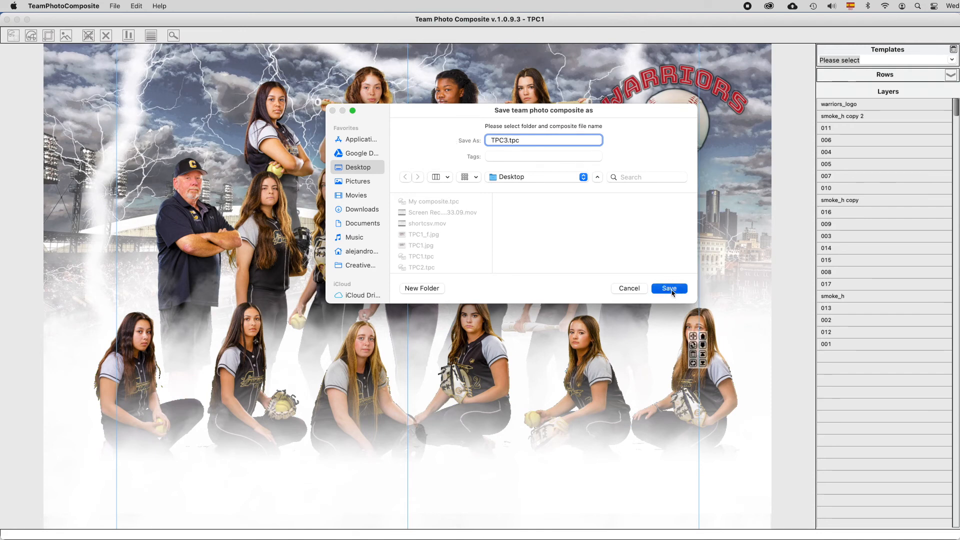
{"action": "left_click", "coordinate": [668, 289]}
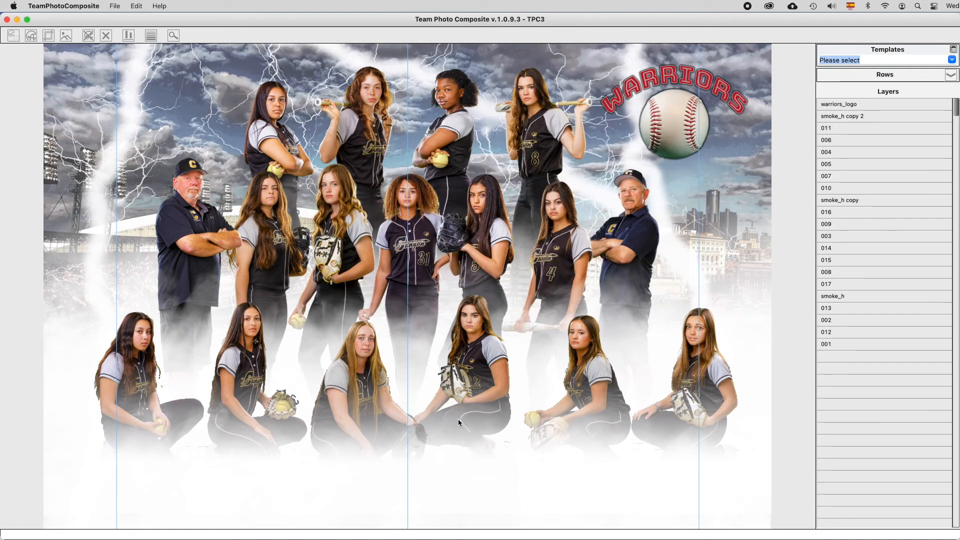
{"action": "left_click", "coordinate": [89, 35]}
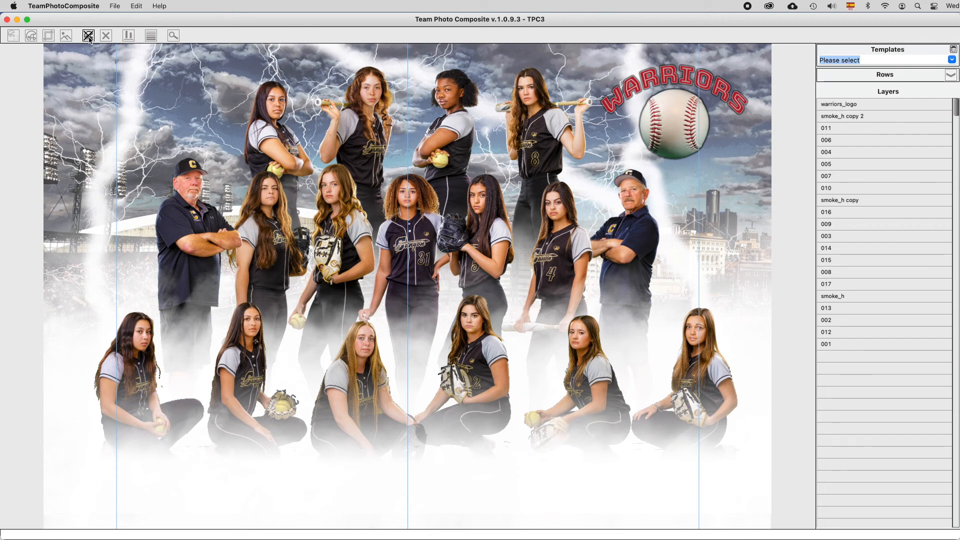
{"action": "mouse_move", "coordinate": [88, 35]}
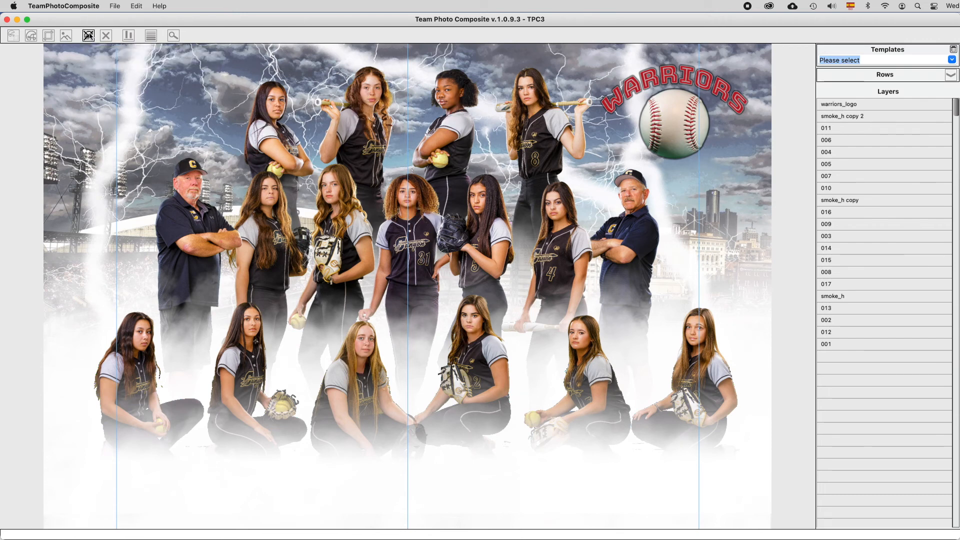
{"action": "mouse_move", "coordinate": [88, 35]}
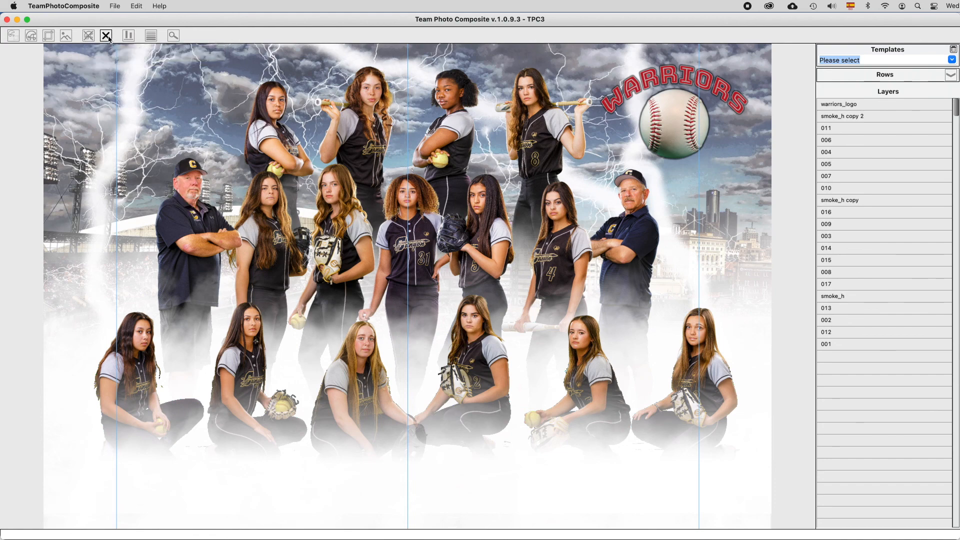
{"action": "mouse_move", "coordinate": [106, 35]}
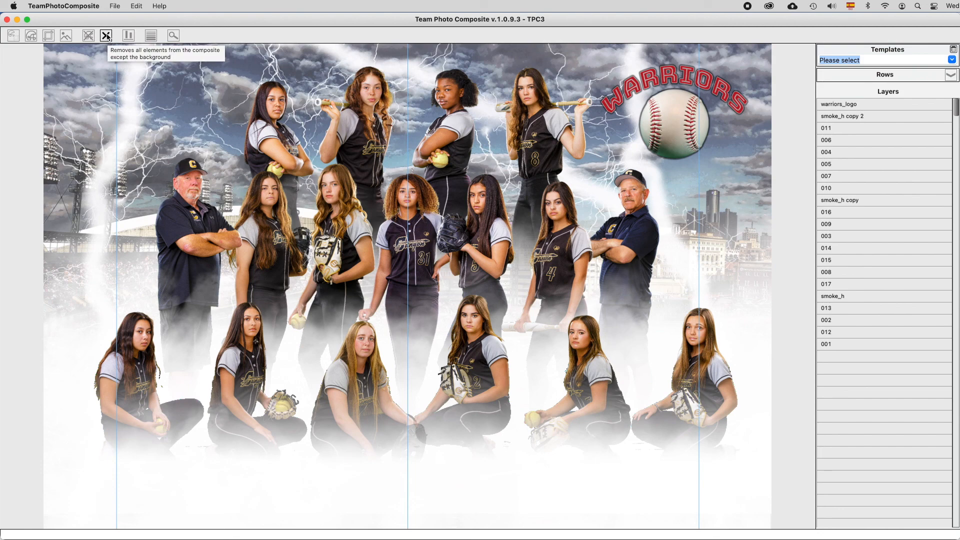